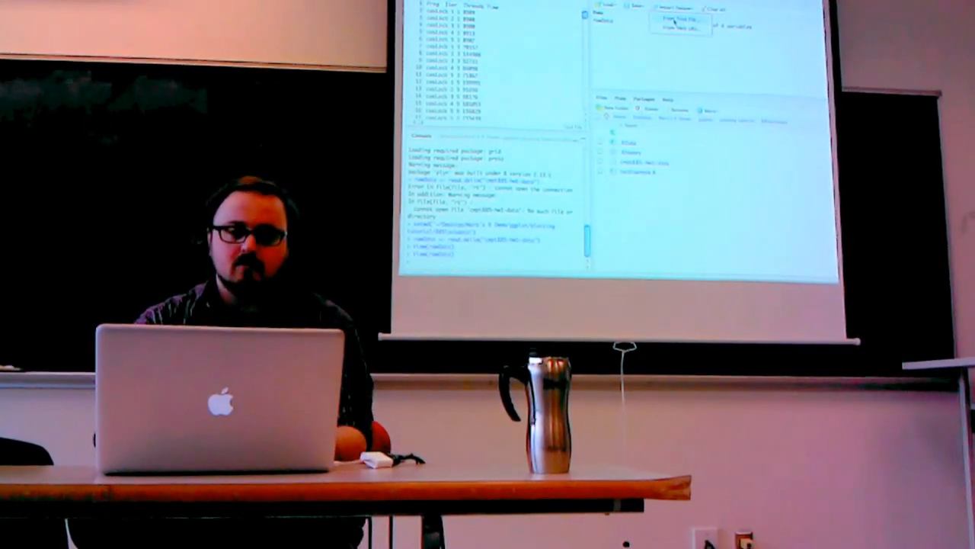
Start importing a data set from a text file via the Environment pane.
left_click(683, 15)
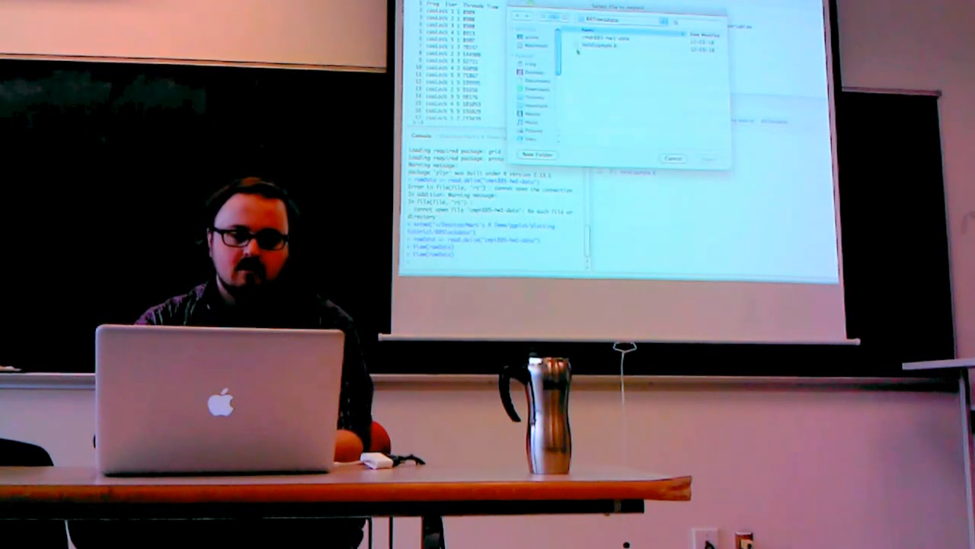